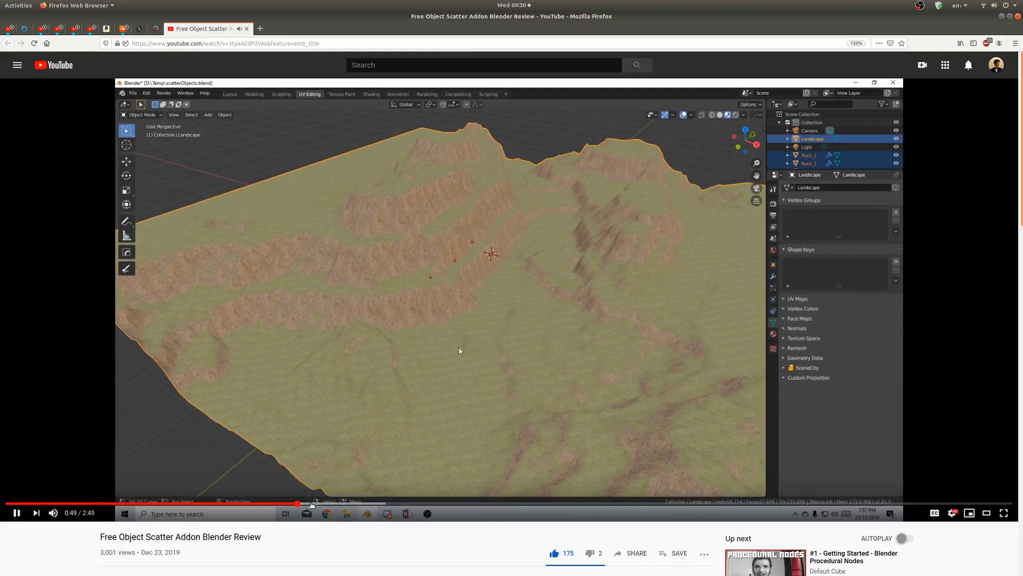
- Switch from the YouTube review to the Blender Market Scatter product page
click(401, 502)
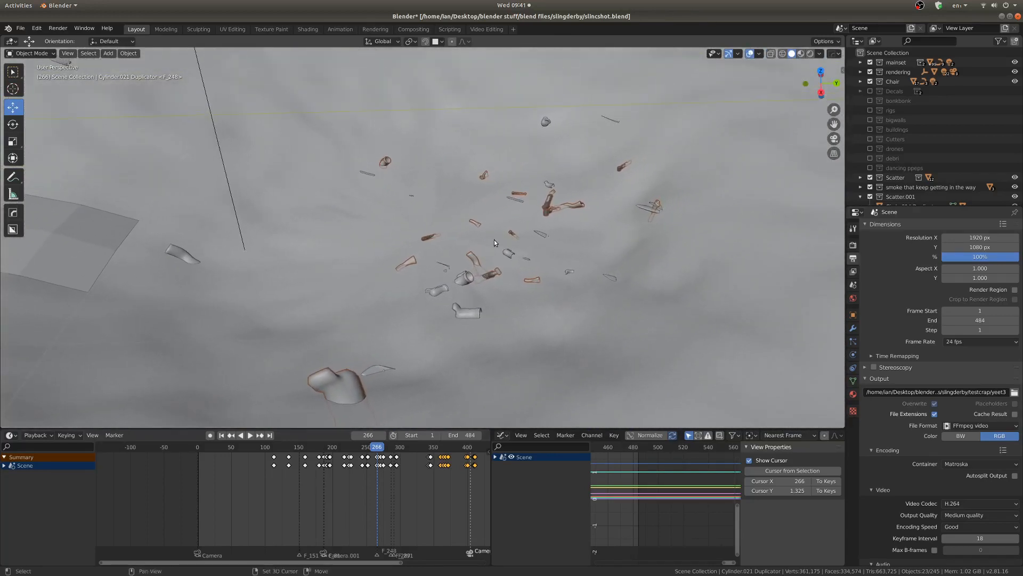
click(249, 435)
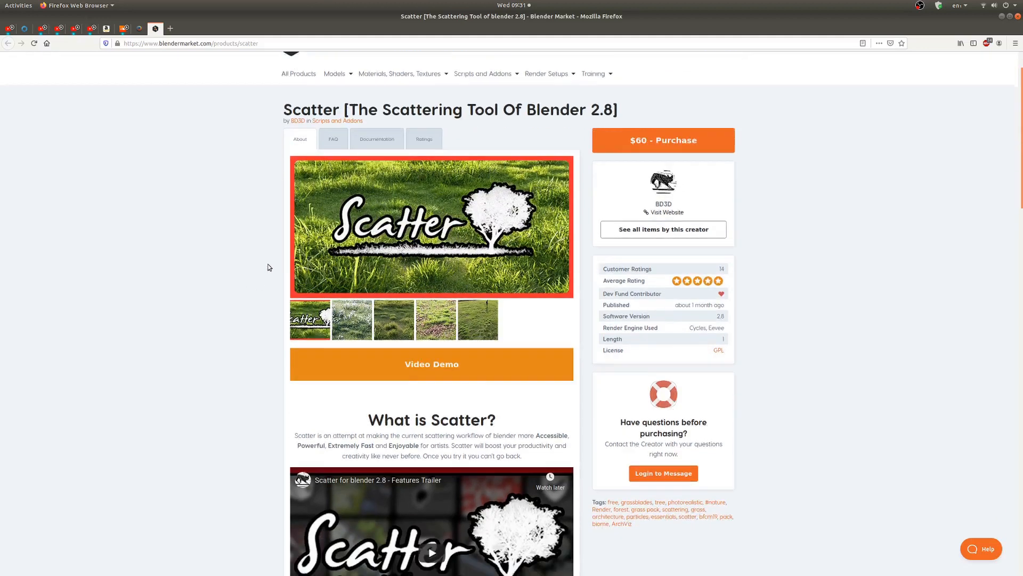
- Scroll the Object Scatter article down to its 'How to use' bullet list
scroll(down, 3)
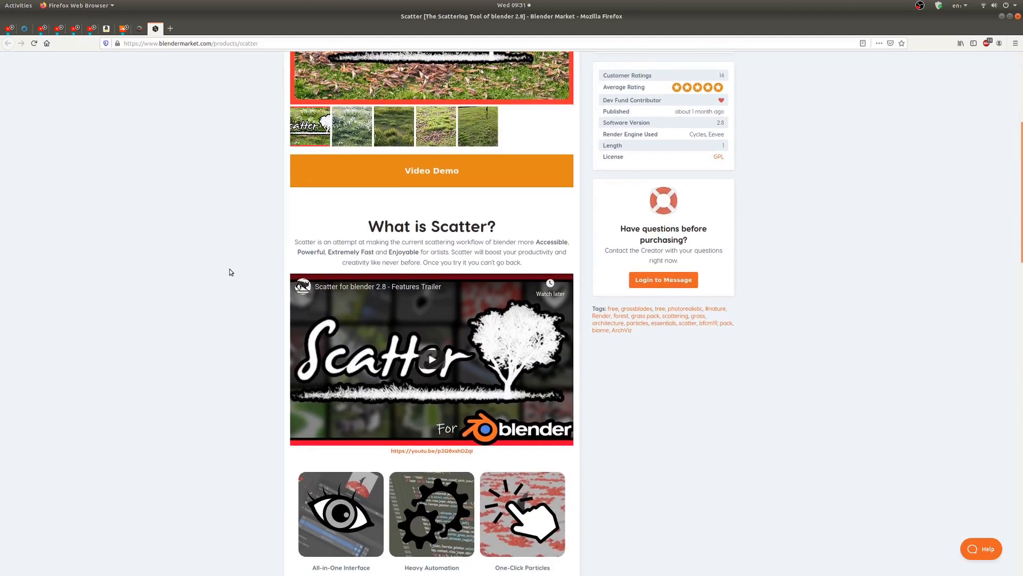
scroll(up, 3)
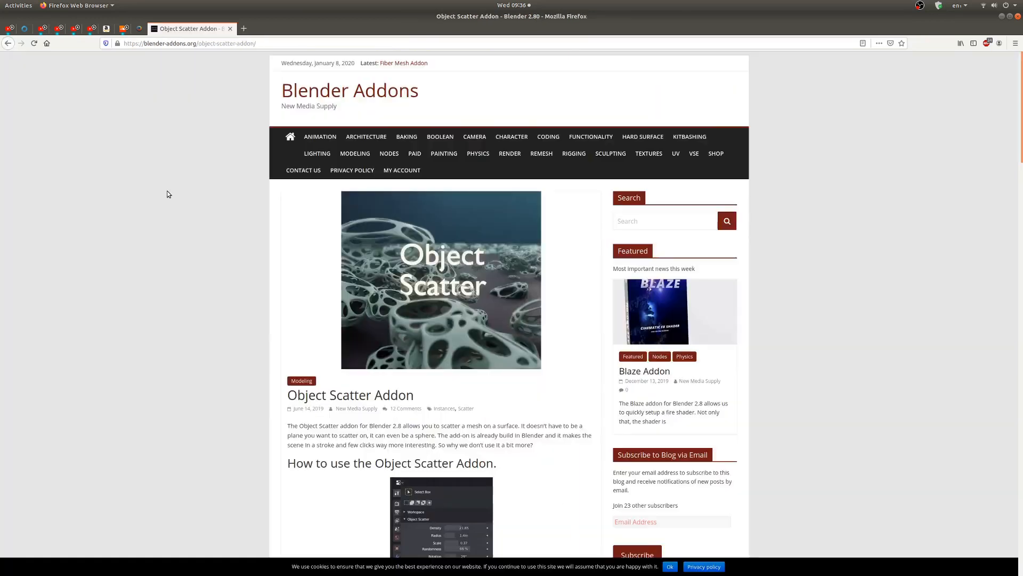
scroll(down, 3)
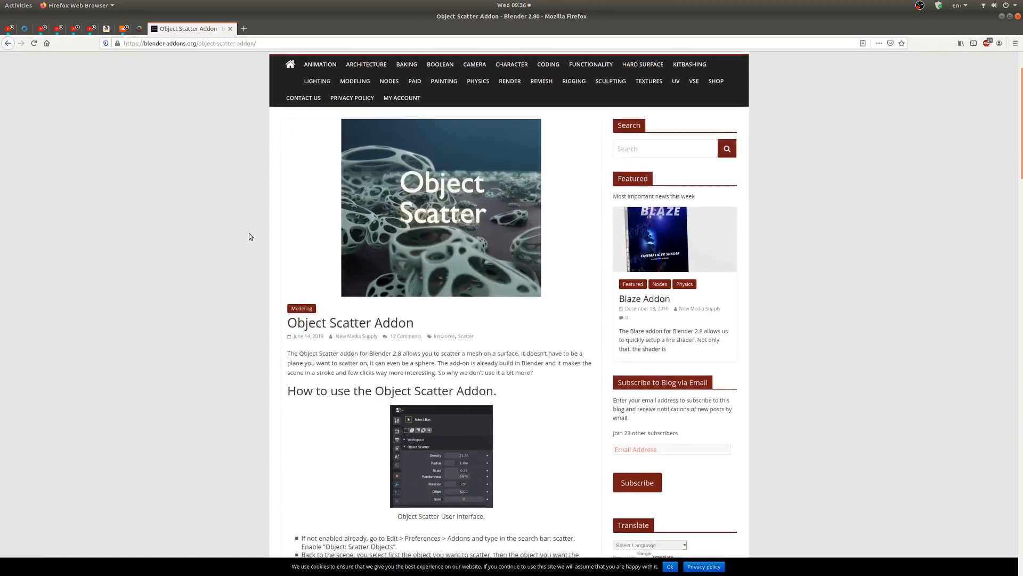
scroll(down, 3)
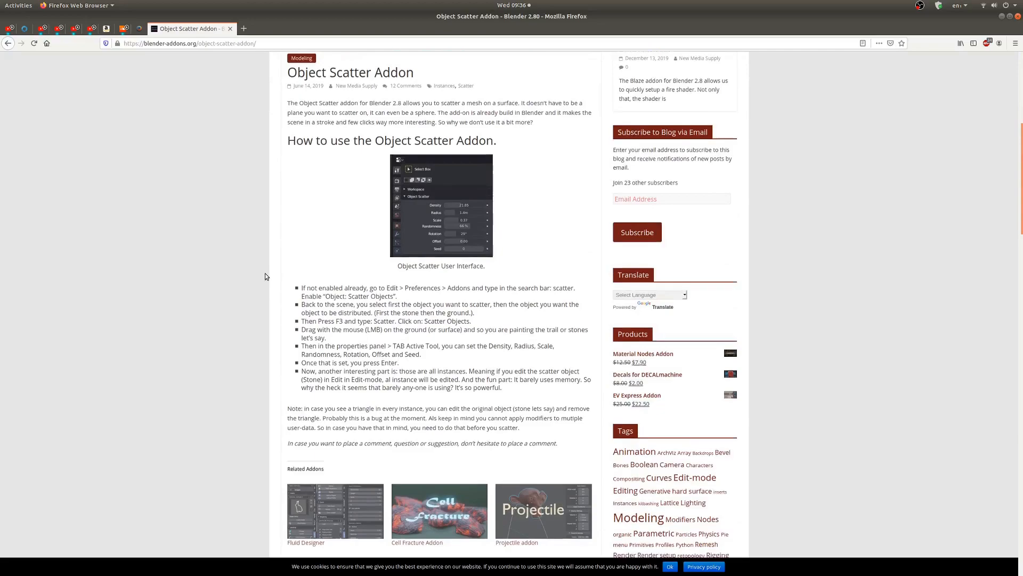
scroll(down, 3)
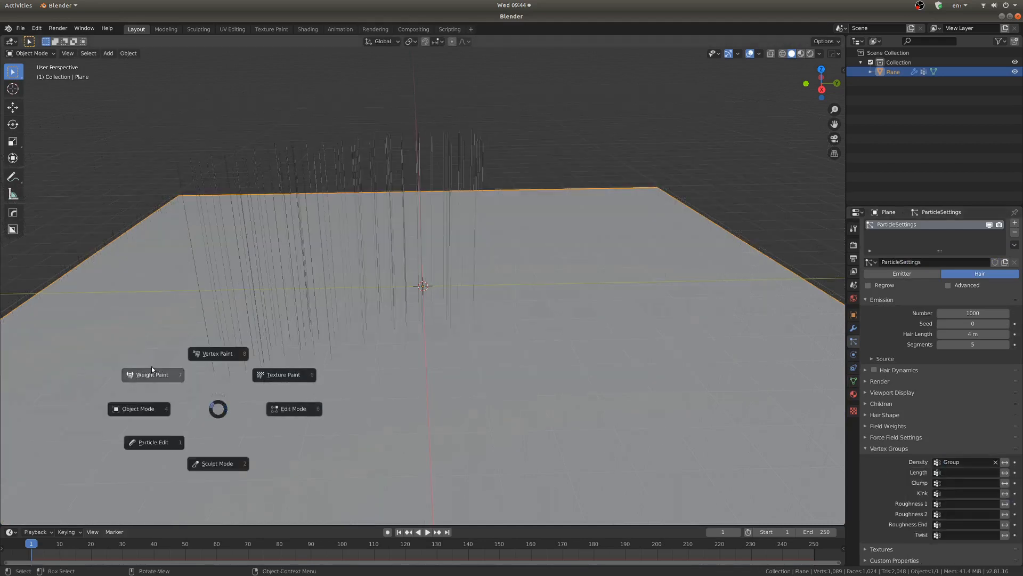
- Activate the Scatter Objects tool so its Density, Radius and Scale settings appear
click(151, 374)
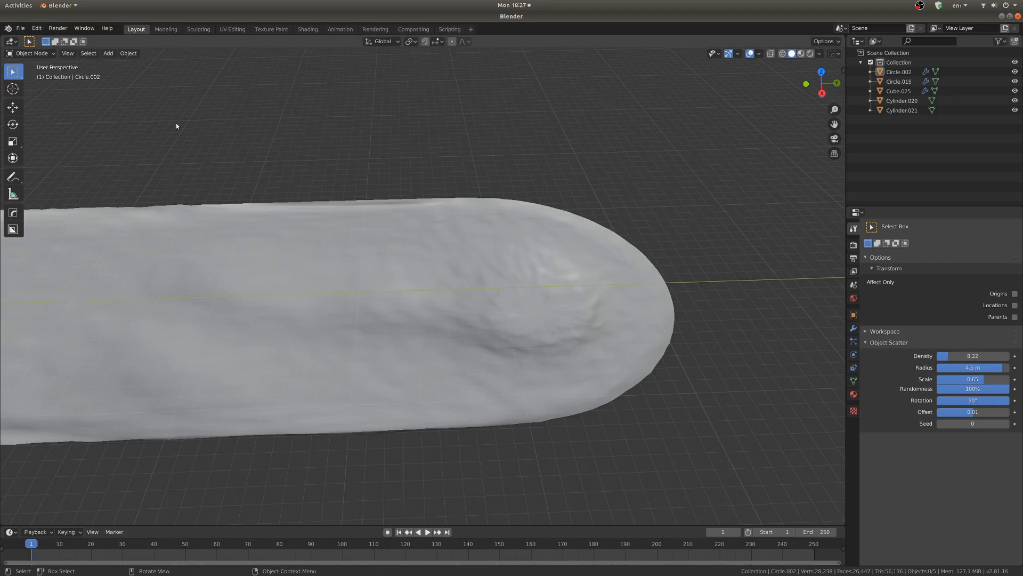
- Filter Edit > Preferences > Add-ons by 'sca' to confirm Scatter Objects is enabled
click(36, 28)
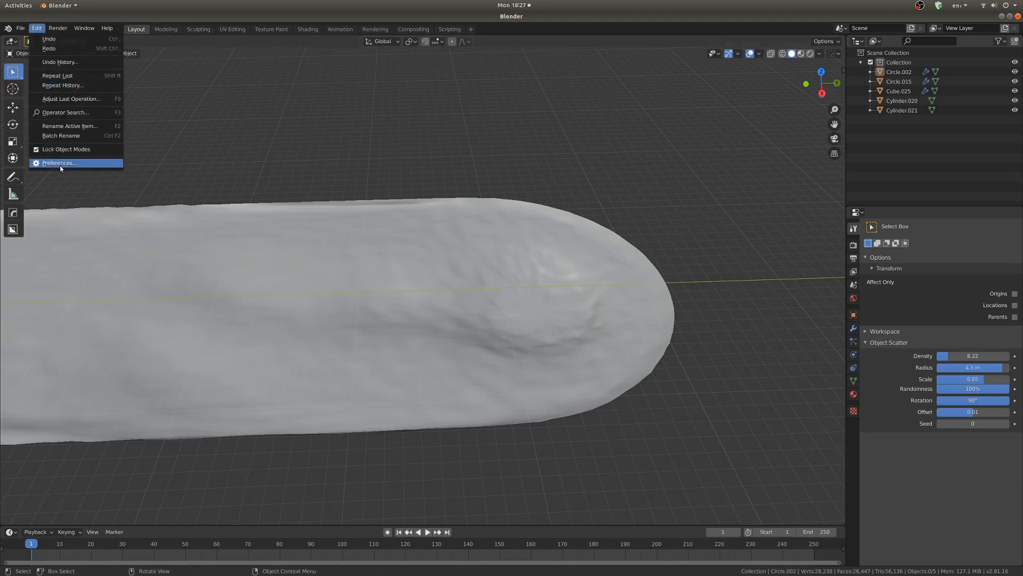
click(59, 162)
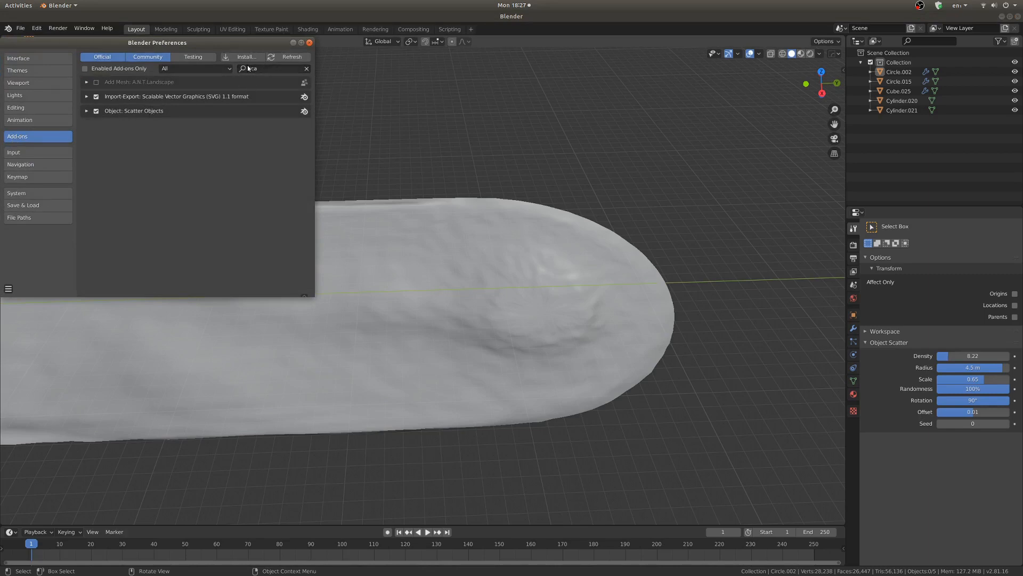
text(sca)
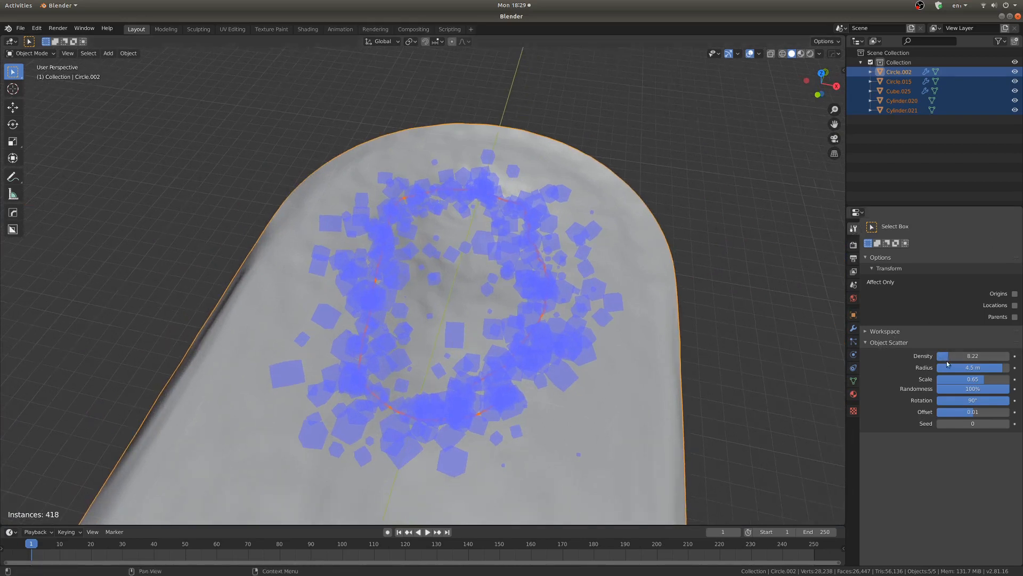
mouse_move(984, 432)
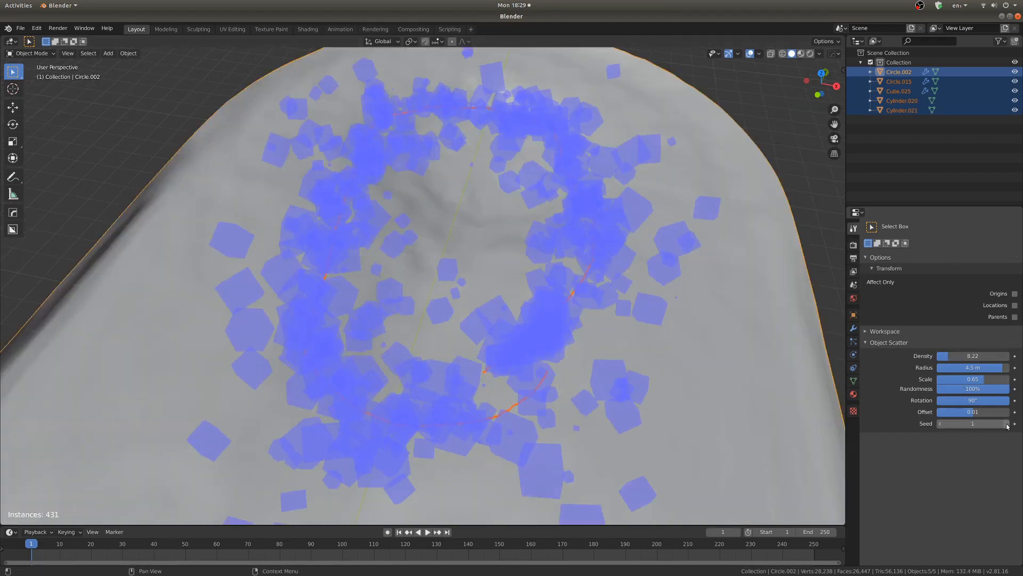
- Set the scatter Seed to 2 to thin the cube loop
click(1007, 423)
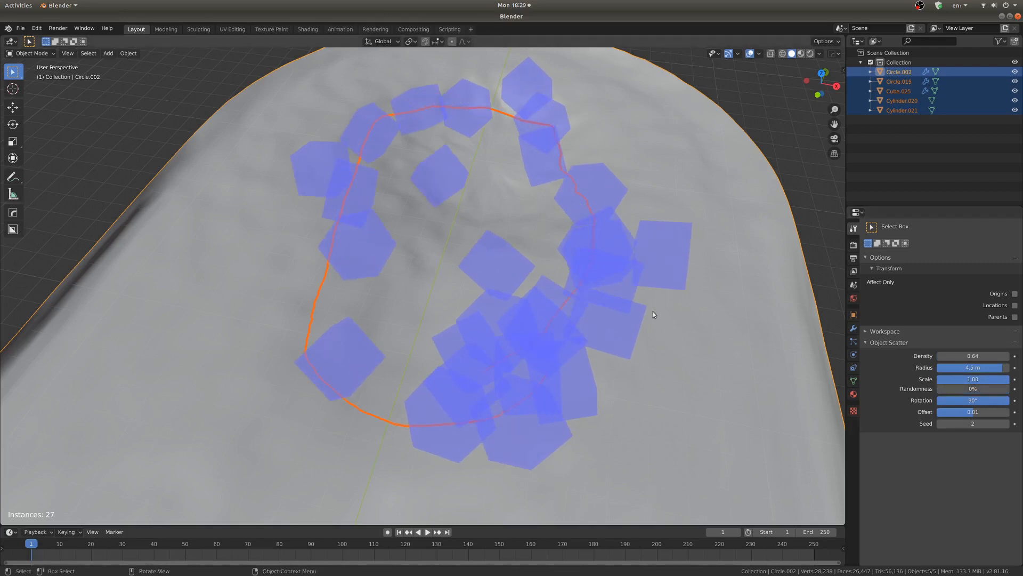
mouse_move(589, 208)
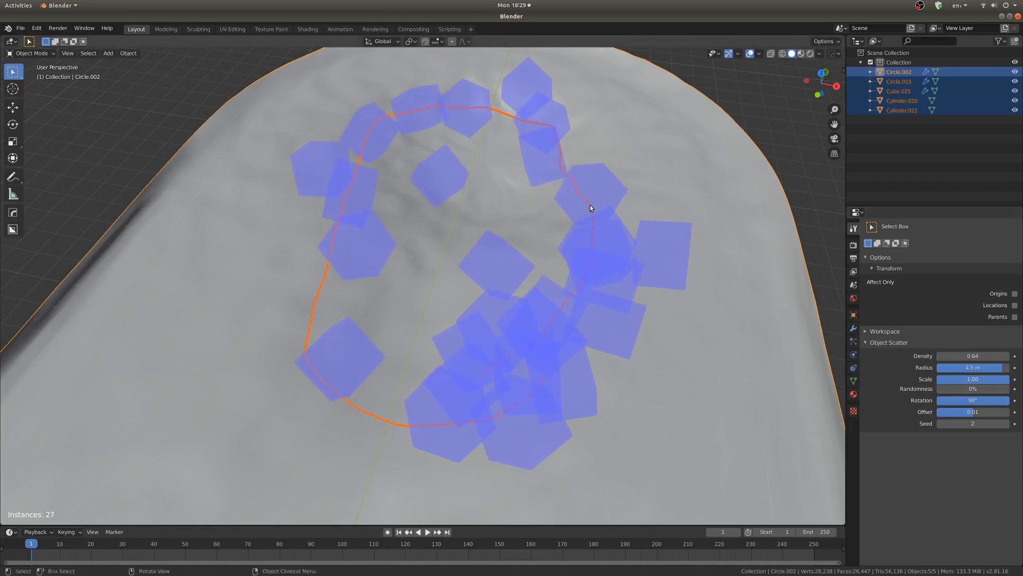